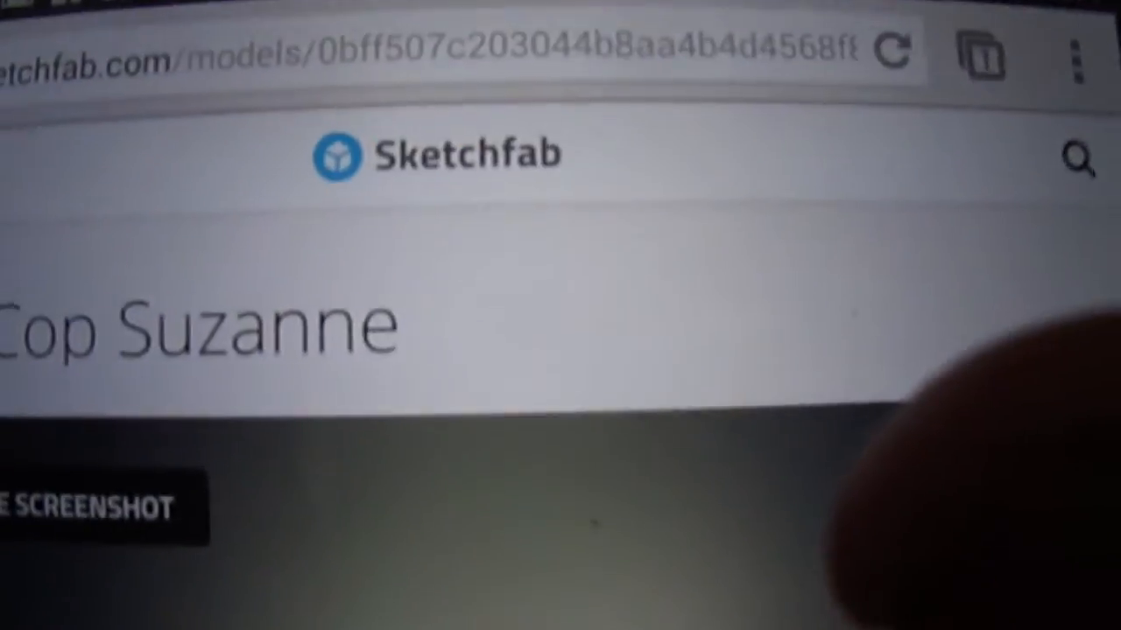
Edit the RoboCop Suzanne address to end with /embed?cardboard=1.
{"action": "left_click", "coordinate": [438, 52]}
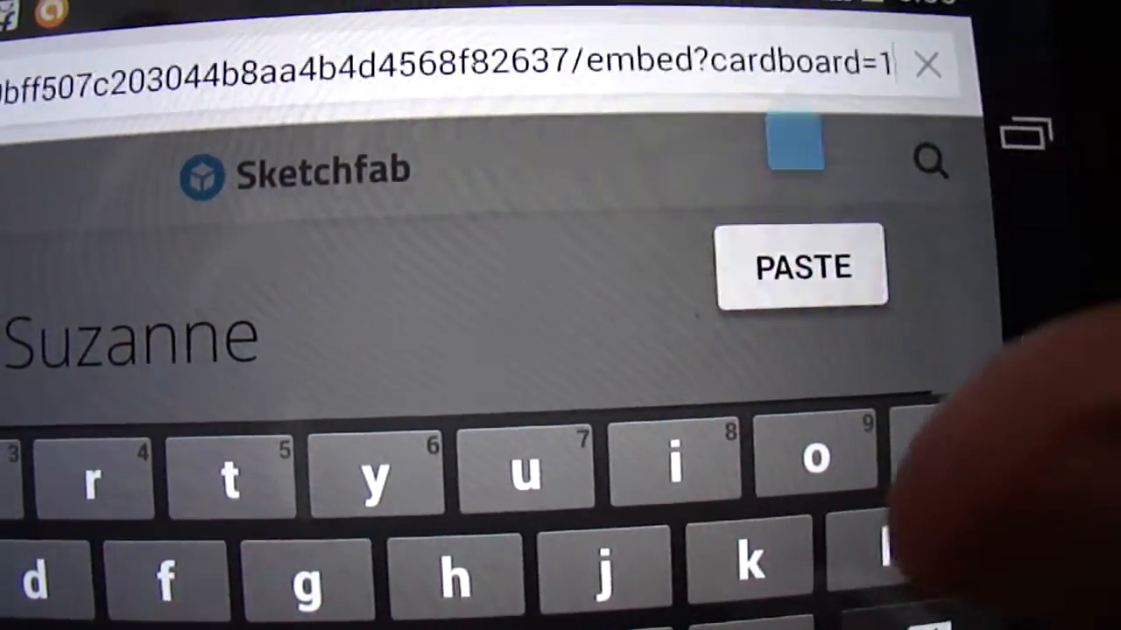
Load the edited embed URL so the viewer's start screen appears with its play prompt.
{"action": "left_click", "coordinate": [800, 267]}
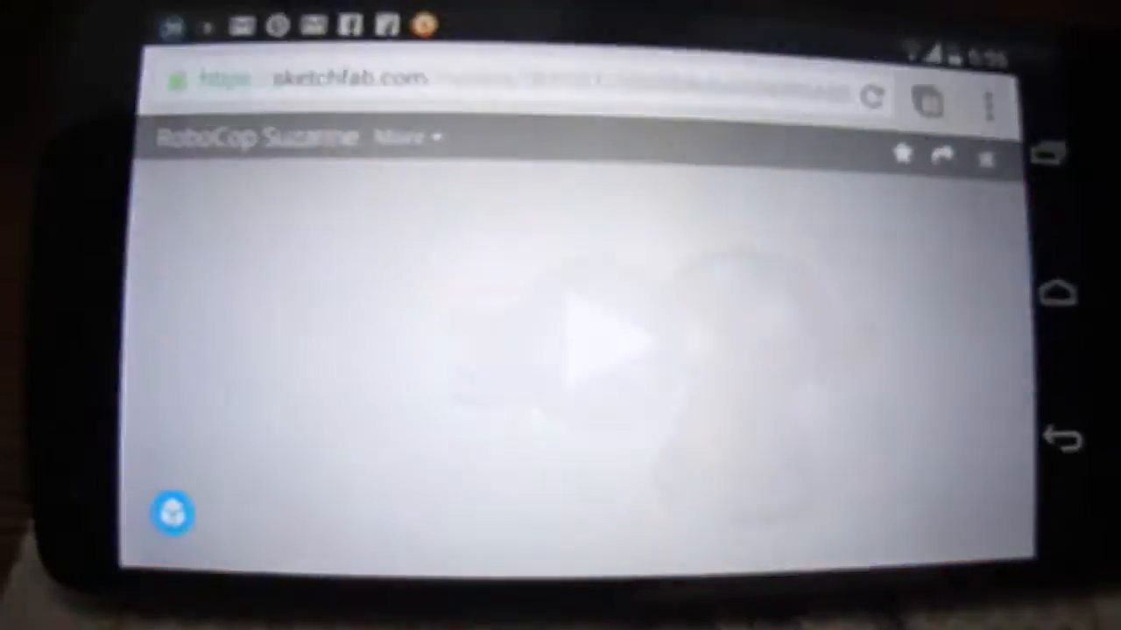
Play the model in side-by-side Cardboard stereo and switch the viewer to fullscreen.
{"action": "left_click", "coordinate": [569, 342]}
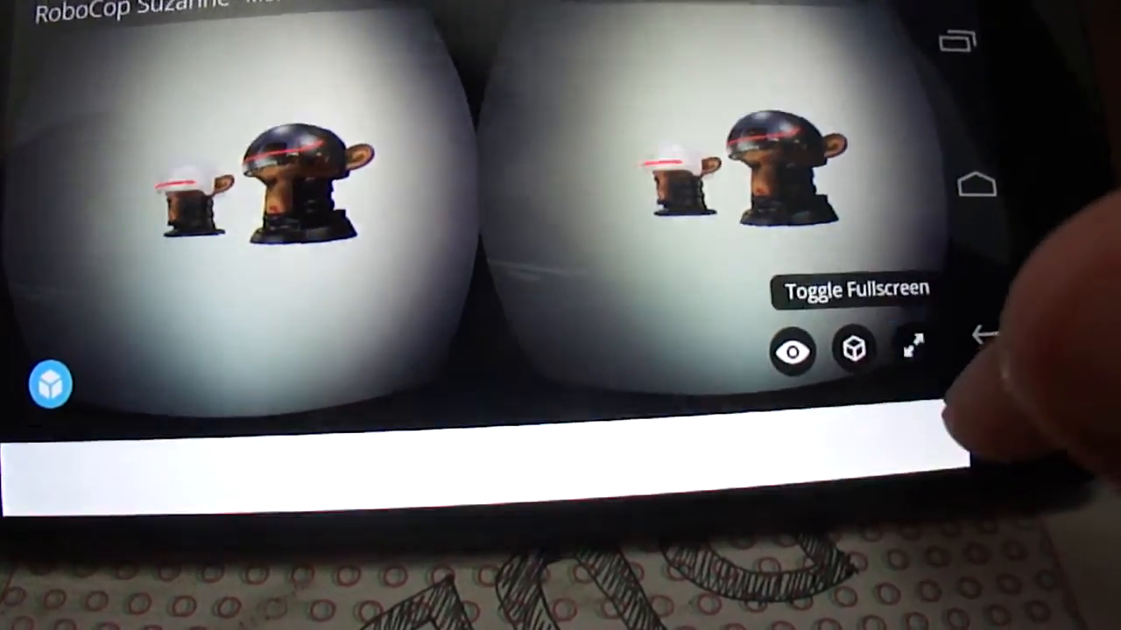
{"action": "left_click", "coordinate": [914, 346]}
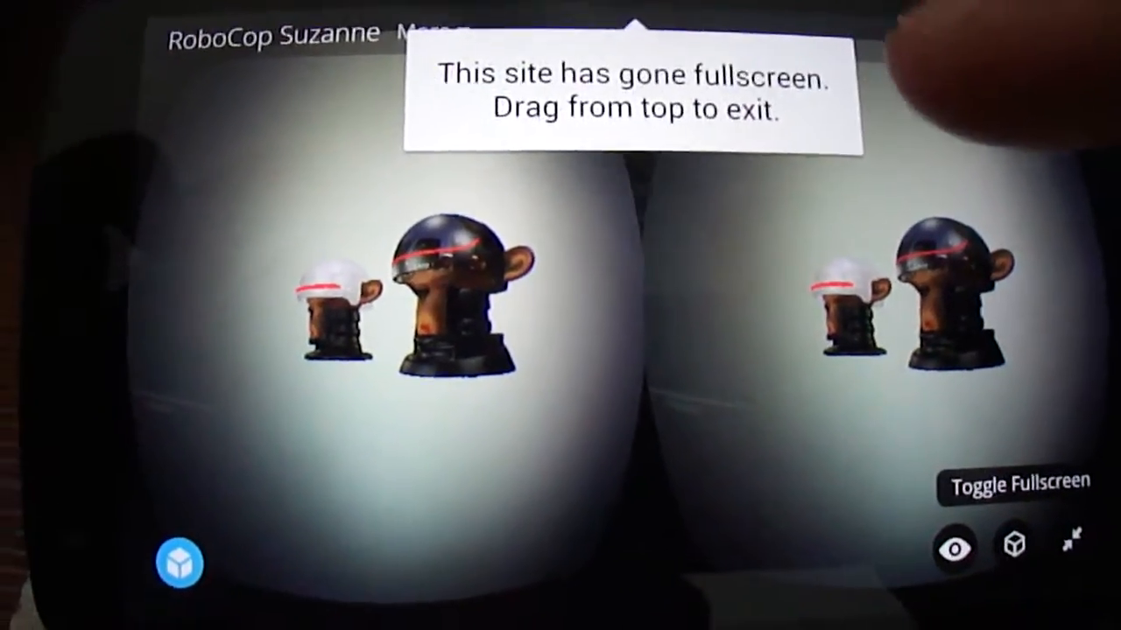